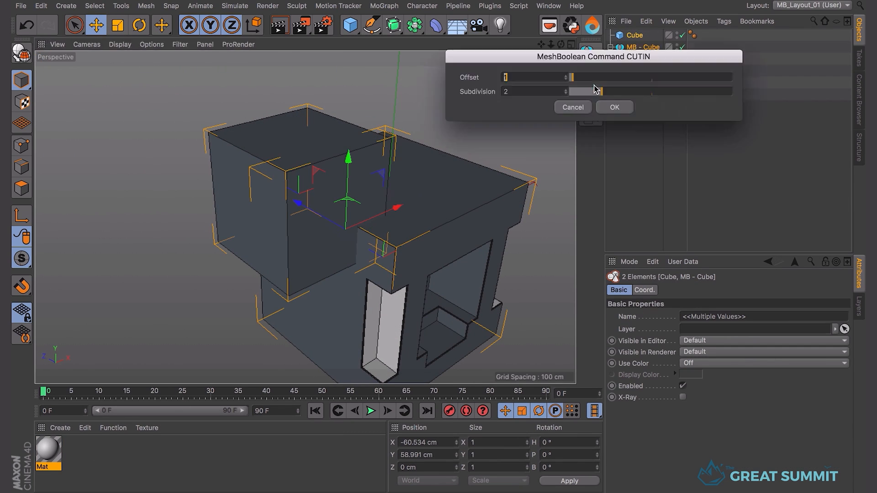
- Confirm the MeshBoolean cut-in with Offset and Subdivision 2, producing the bevelled MB - Cube groups
{"action": "left_click", "coordinate": [614, 107]}
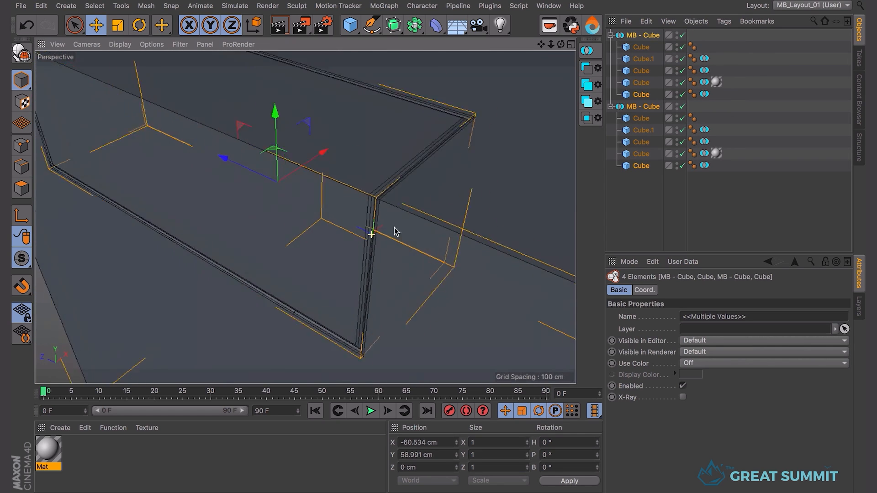
{"action": "left_click", "coordinate": [703, 165]}
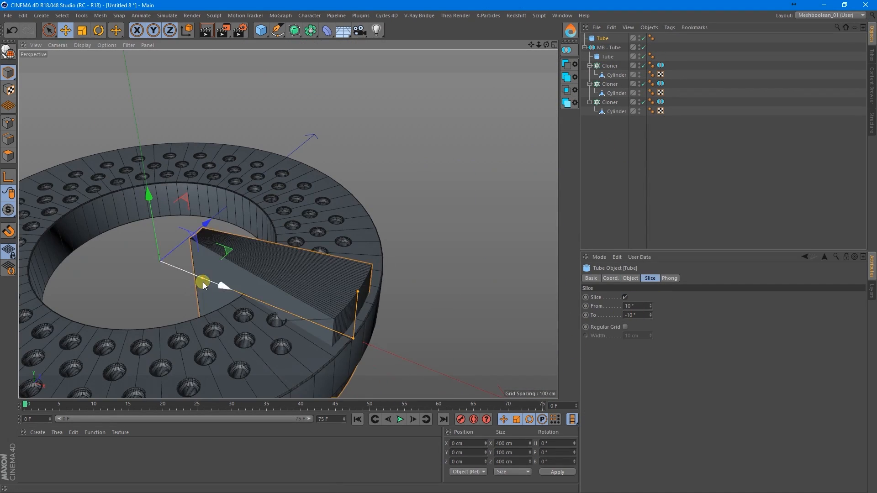
- Place the sliced tube under a Cloner set to Radial mode with Count 5
{"action": "left_click", "coordinate": [624, 297]}
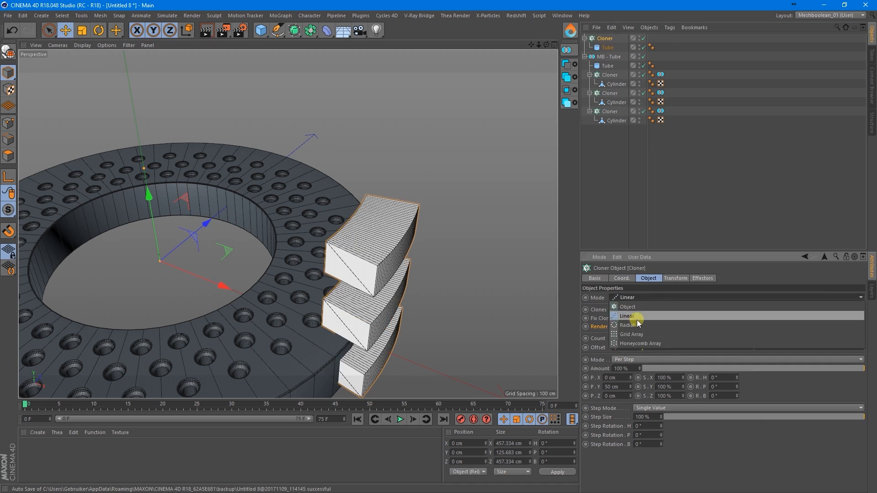
{"action": "left_click", "coordinate": [625, 325]}
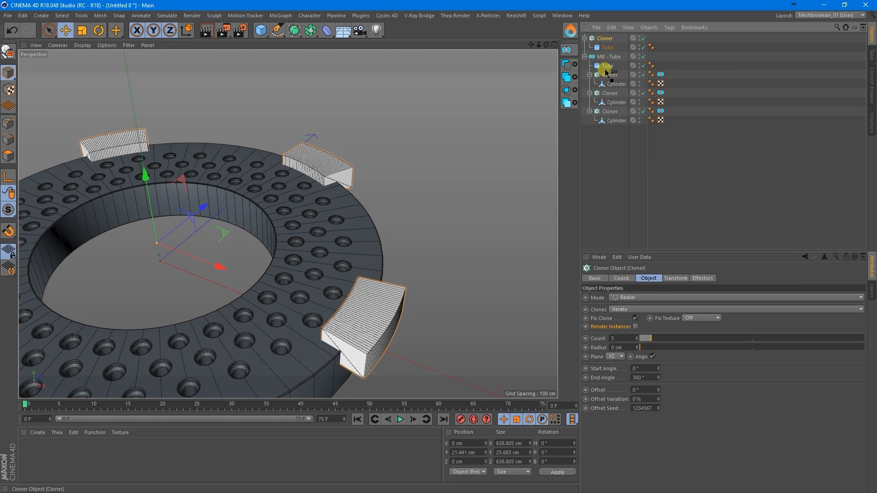
{"action": "left_click", "coordinate": [651, 56]}
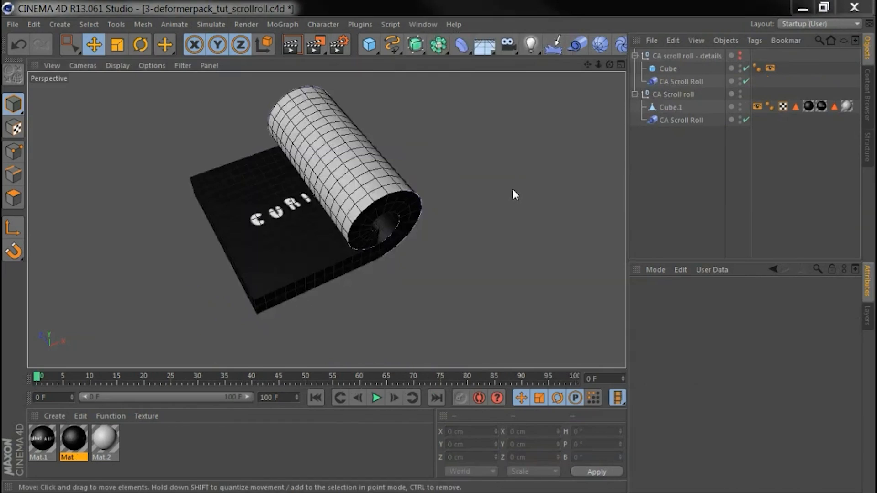
- Load the deformerpack Scroll Roll demo file with the CA Scroll Roll deformer on a cube
{"action": "left_click", "coordinate": [680, 120]}
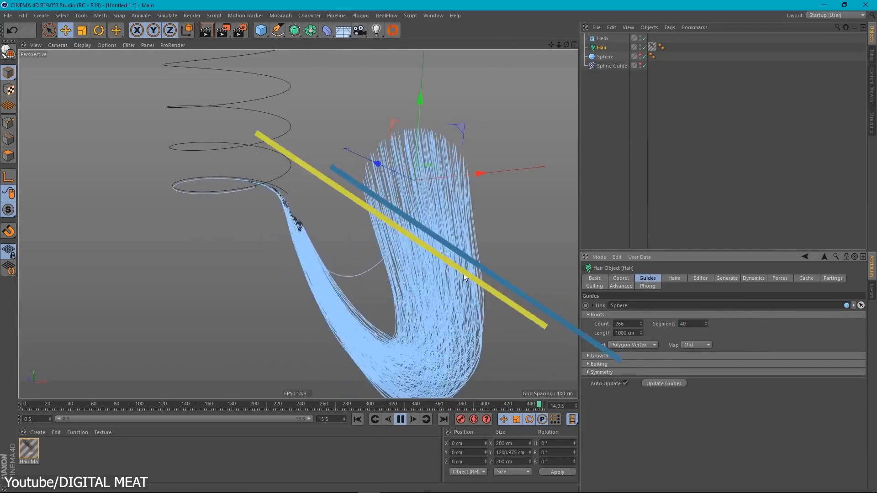
- Reposition the Helix and set the Spline Guide to Invert, Power 10 and Thickness 50 cm
{"action": "left_click", "coordinate": [612, 66]}
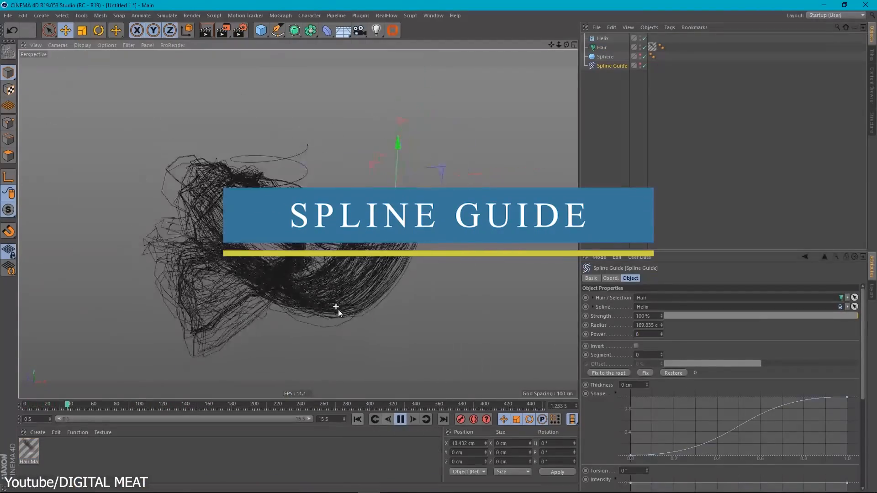
{"action": "left_click", "coordinate": [400, 419]}
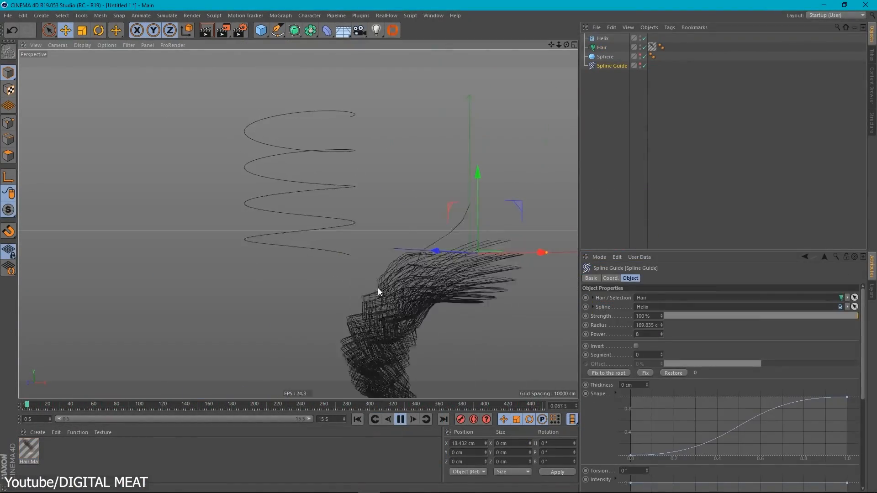
{"action": "left_click", "coordinate": [602, 46]}
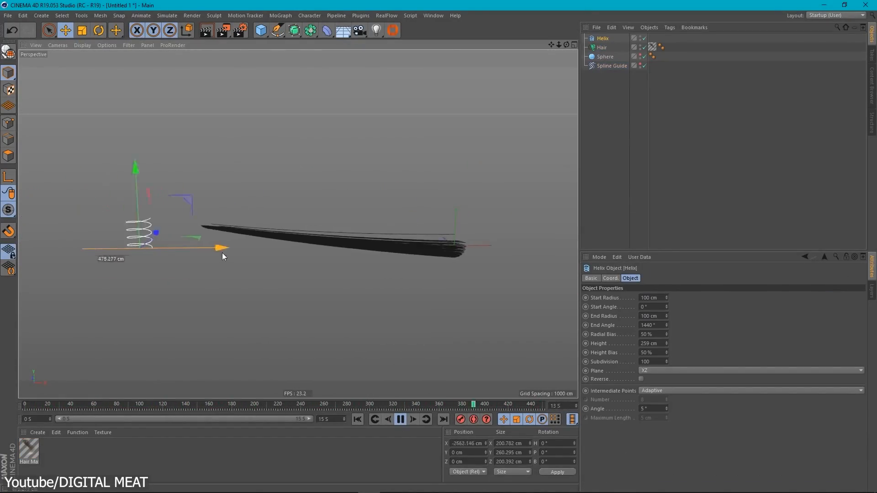
{"action": "left_click", "coordinate": [613, 65]}
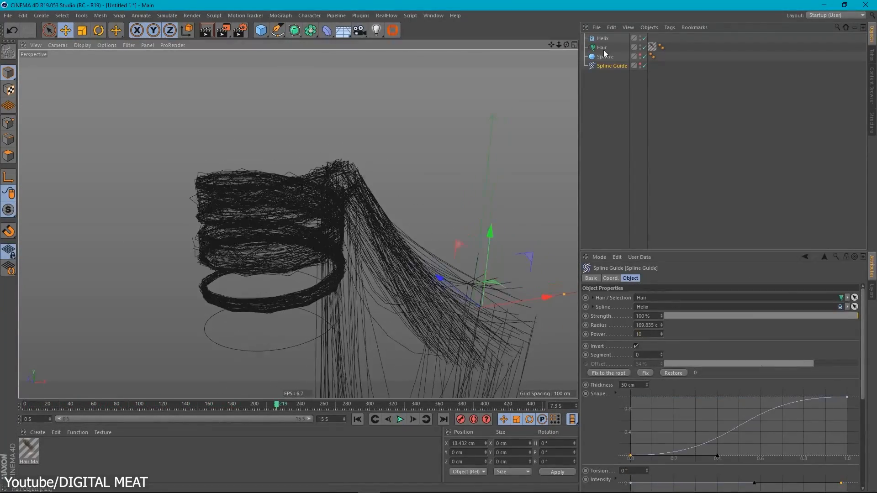
- Select the Hair object and play the animation of hair coiling along the helix
{"action": "left_click", "coordinate": [400, 420]}
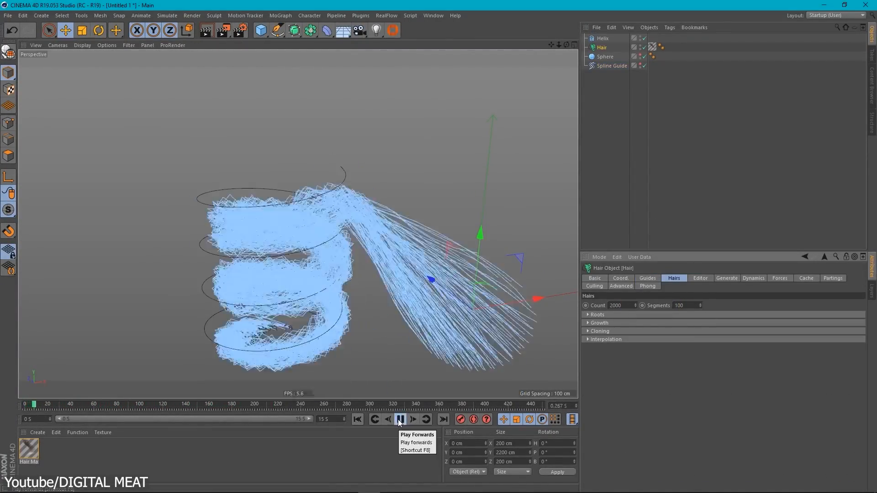
{"action": "left_click", "coordinate": [727, 277]}
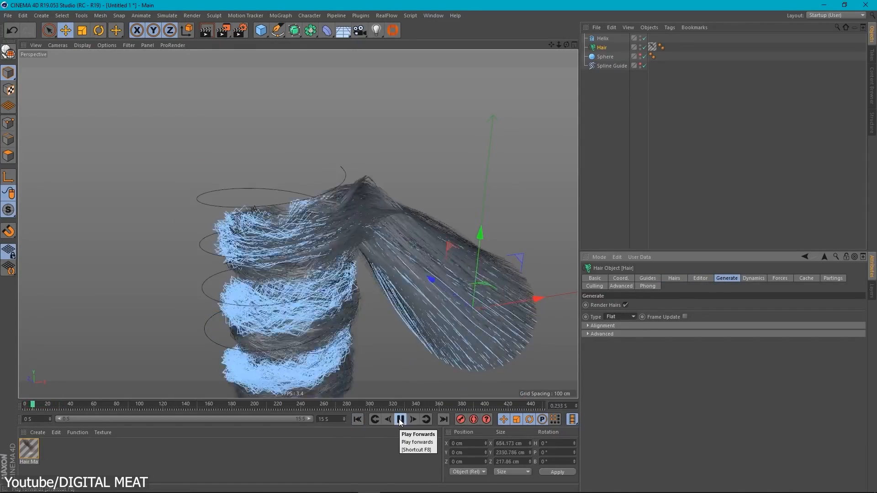
{"action": "left_click", "coordinate": [399, 420]}
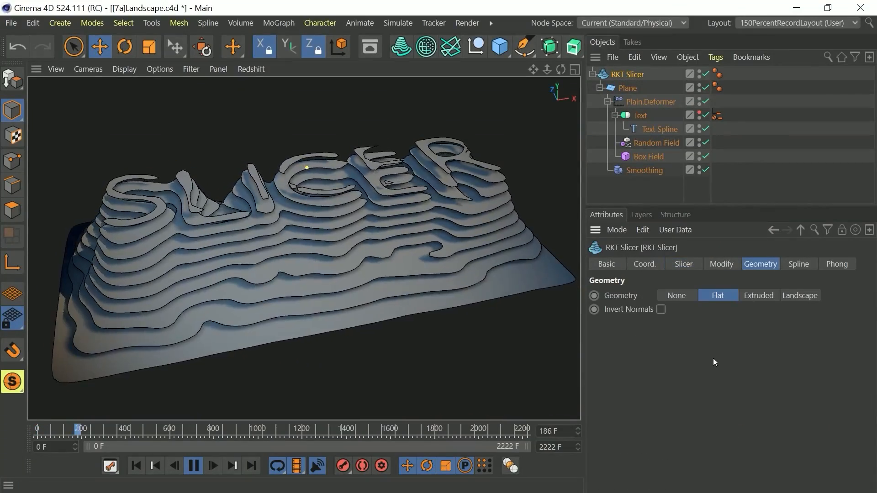
- Set RKT Slicer Geometry to Extruded, widen the Slicer Spread, then set Cloner Count to 2
{"action": "left_click", "coordinate": [759, 295]}
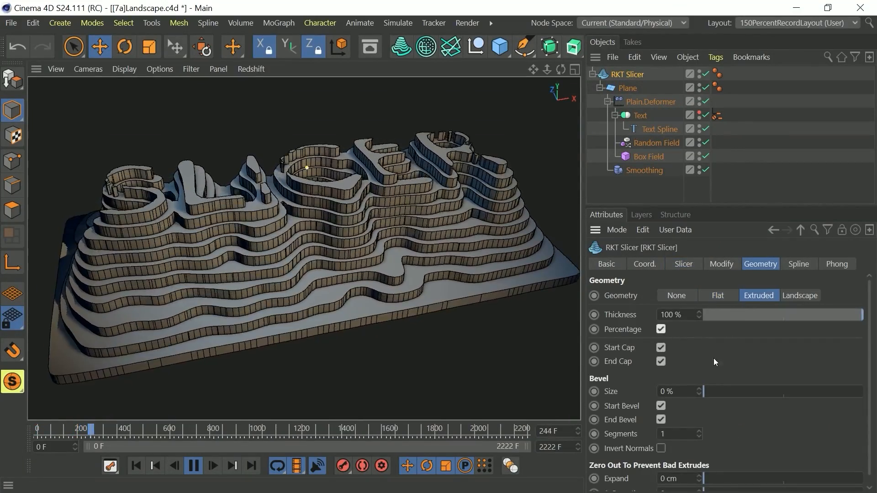
{"action": "left_click", "coordinate": [683, 263]}
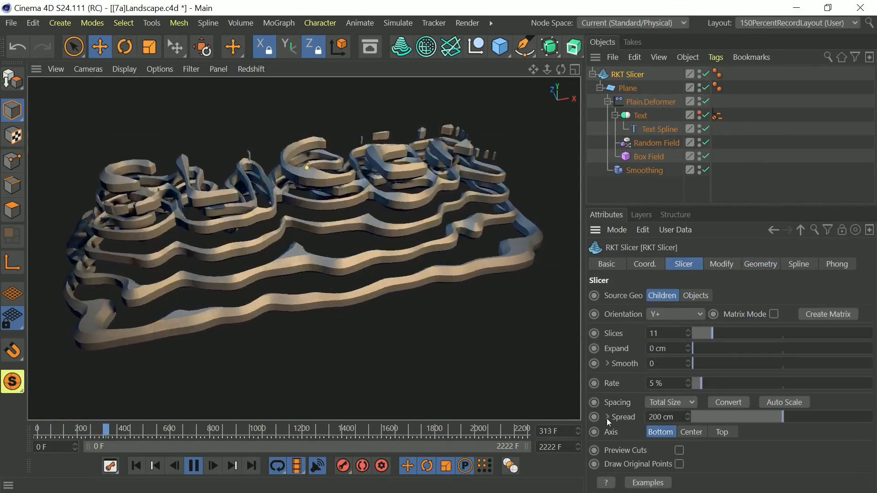
{"action": "left_click", "coordinate": [608, 417]}
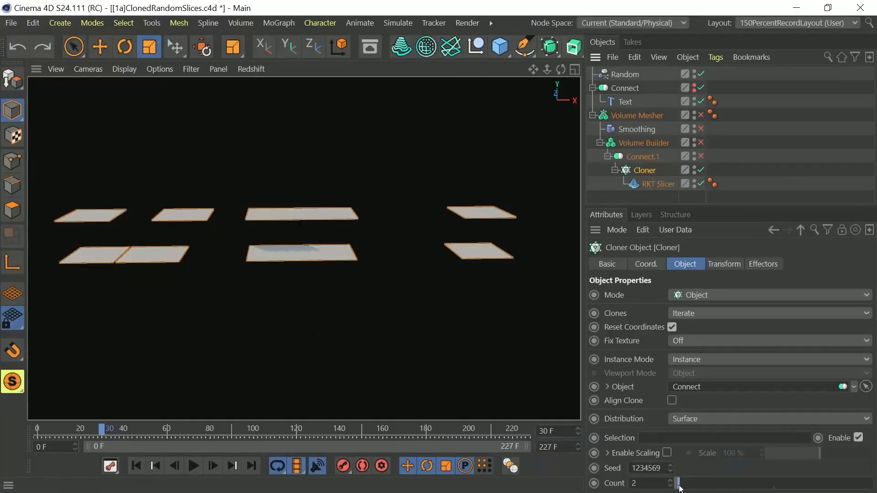
{"action": "left_click", "coordinate": [624, 74]}
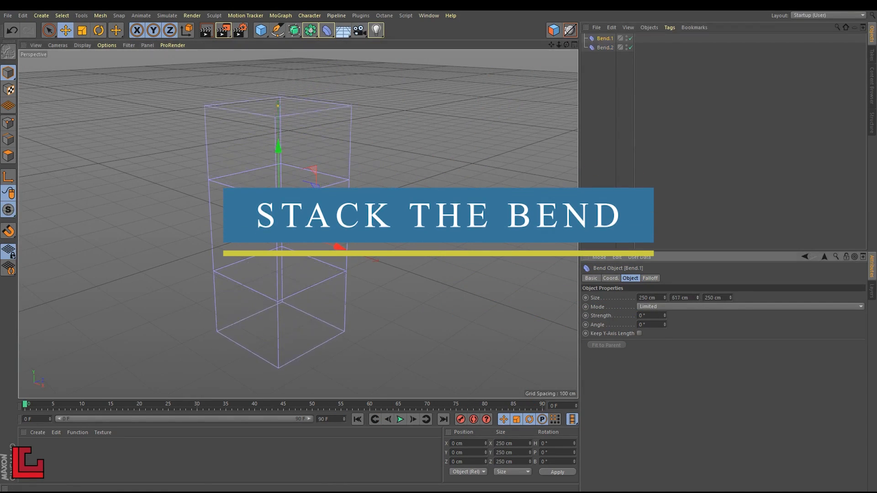
- Add the Stack The Bend tag to the Bend object, keep its length unchanged and tune Strength and Angle
{"action": "right_click", "coordinate": [605, 46]}
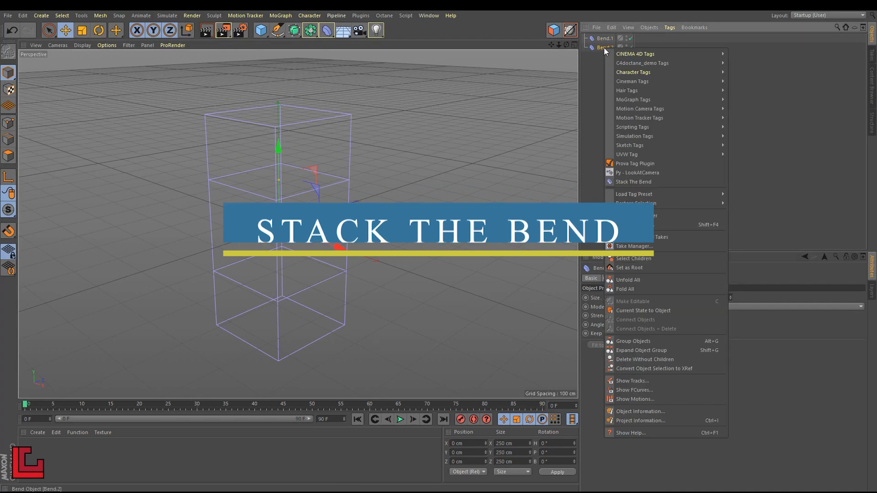
{"action": "left_click", "coordinate": [632, 182]}
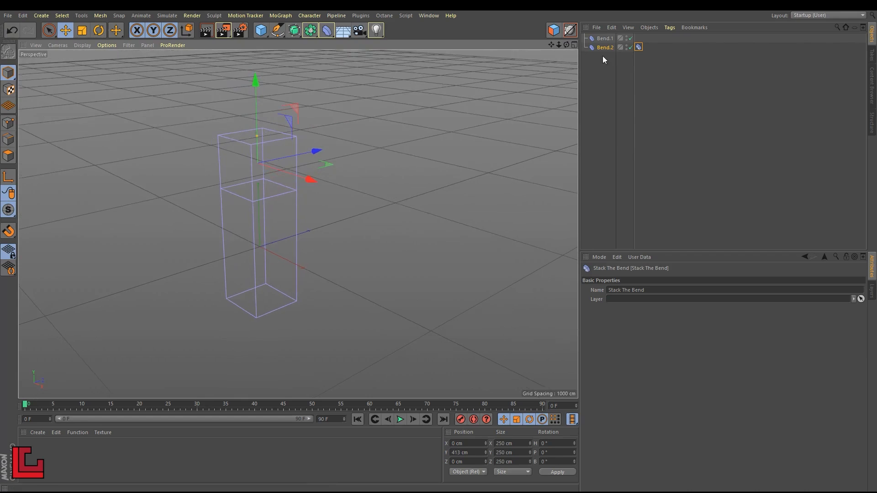
{"action": "left_click", "coordinate": [605, 38]}
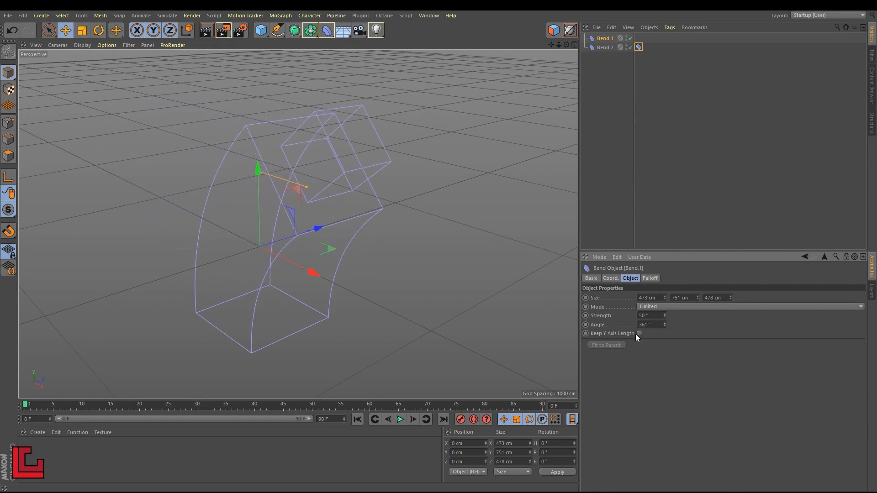
{"action": "left_click", "coordinate": [639, 334]}
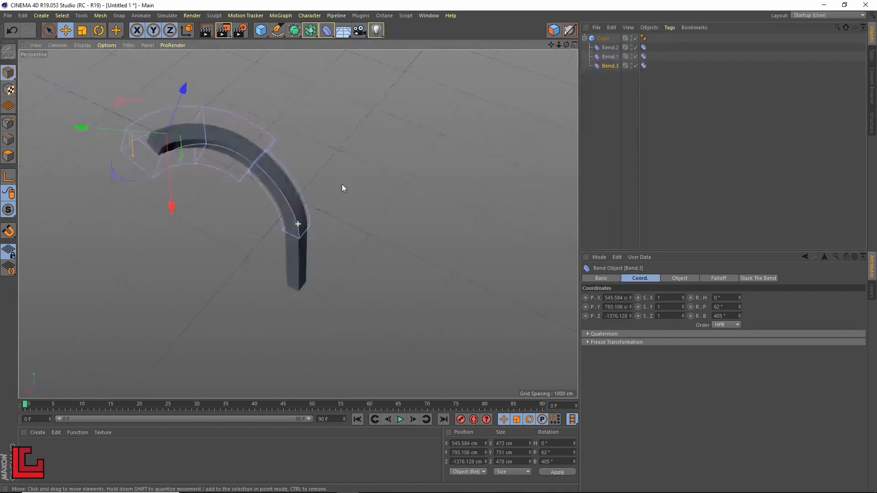
{"action": "left_click", "coordinate": [679, 277]}
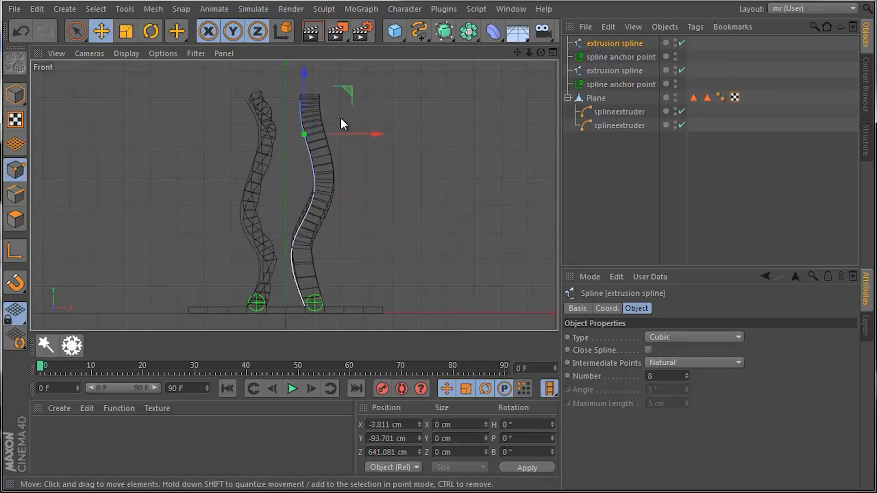
- Give the Spline Extruder modifiers Twist 20 and a Start Rotation, then play the twisting extrusion animation
{"action": "left_click", "coordinate": [617, 112]}
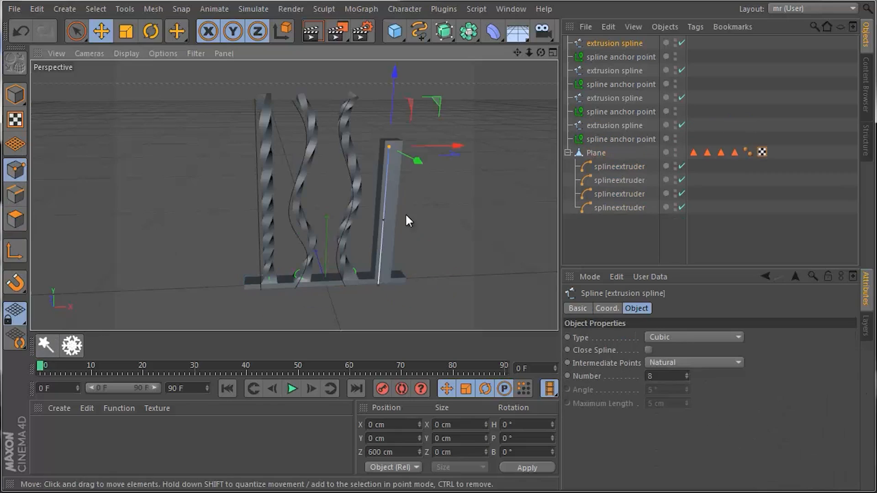
{"action": "left_click", "coordinate": [617, 166]}
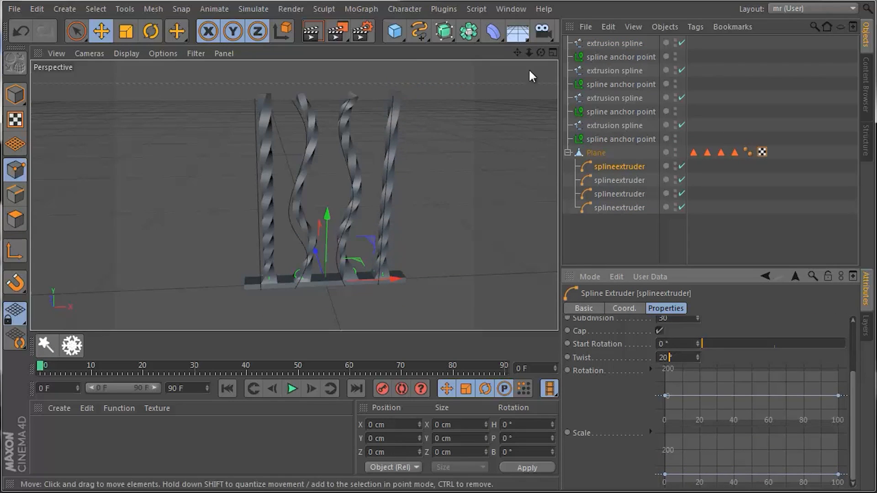
{"action": "left_click", "coordinate": [613, 97]}
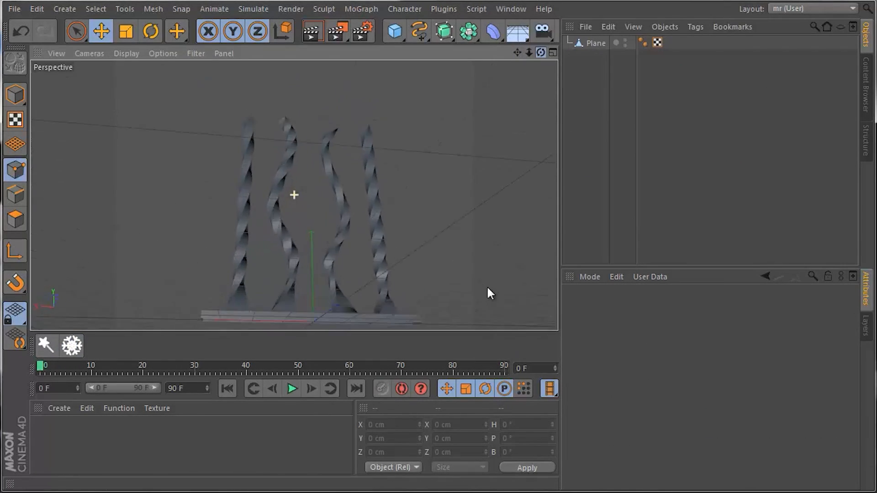
{"action": "left_click", "coordinate": [291, 388]}
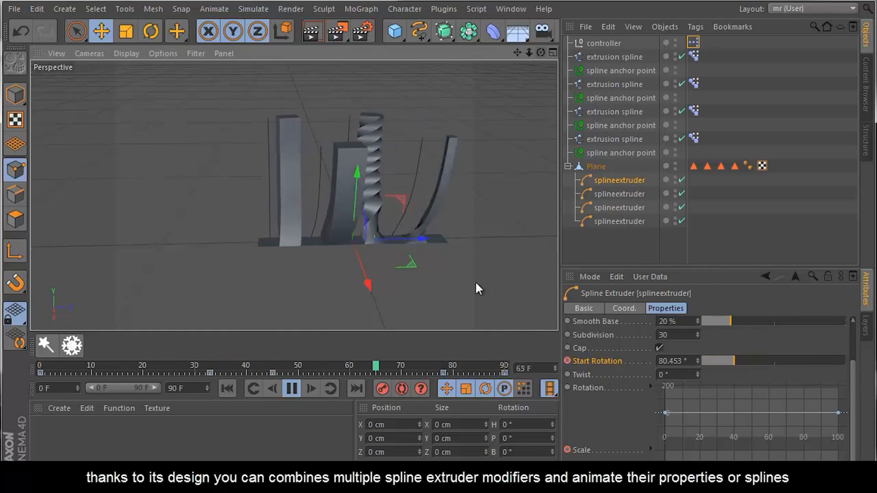
{"action": "left_click", "coordinate": [310, 389]}
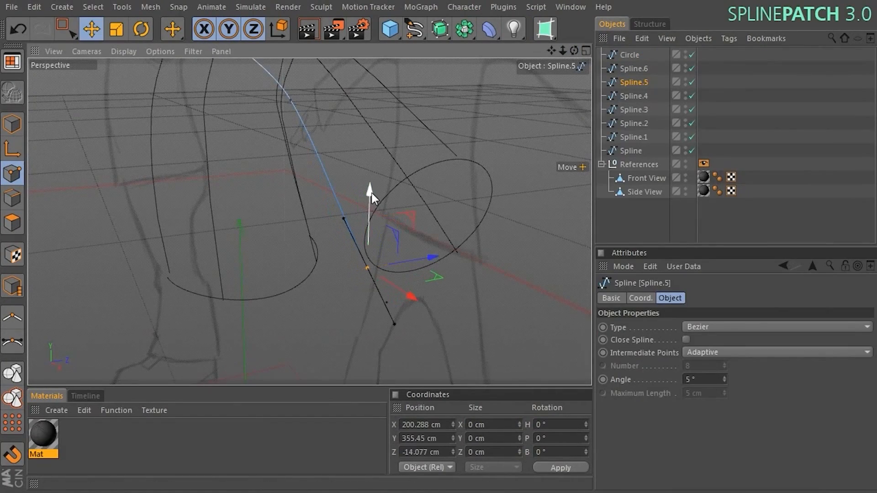
- Reshape individual splines under the SplineCage, checking the patched surface after each edit
{"action": "left_click", "coordinate": [630, 54]}
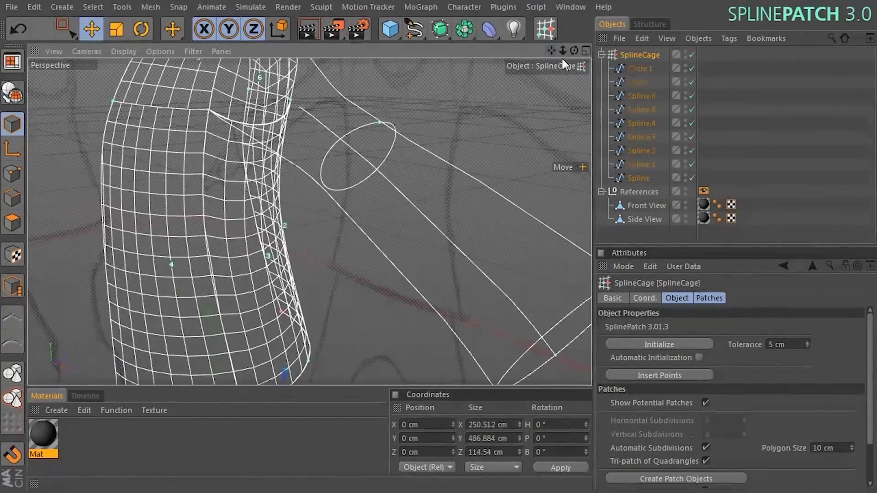
{"action": "left_click", "coordinate": [642, 95]}
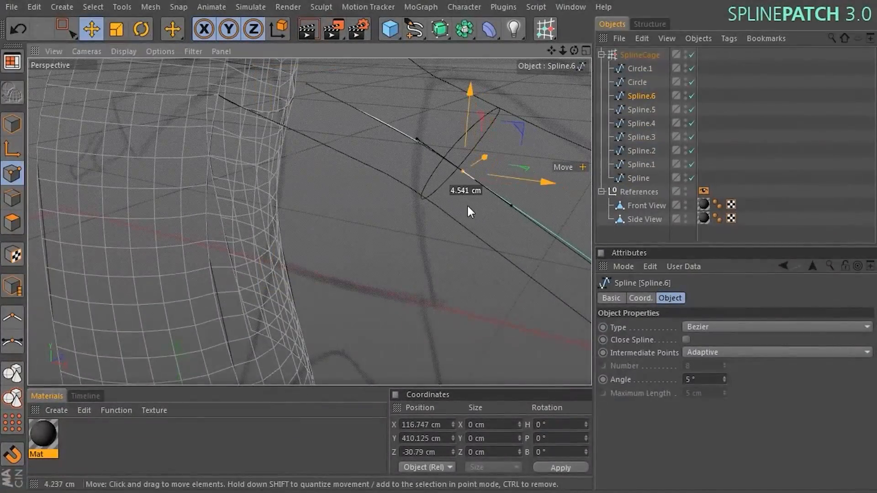
{"action": "left_click", "coordinate": [641, 54]}
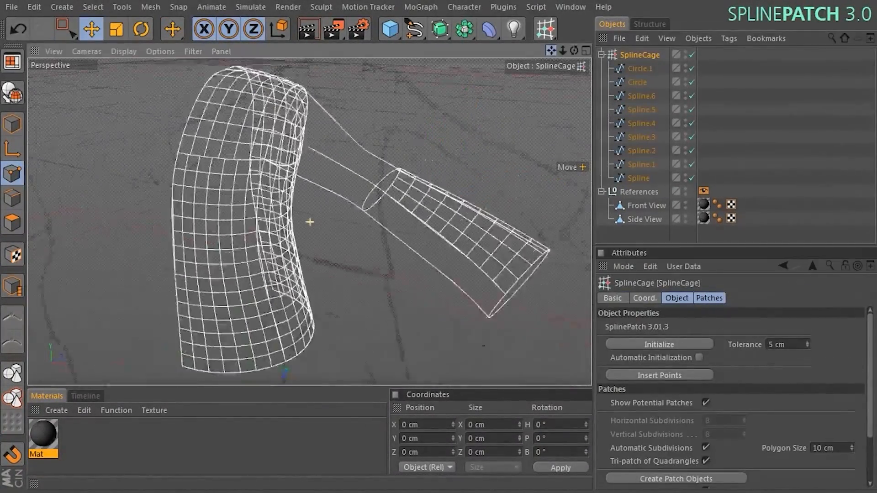
{"action": "left_click", "coordinate": [641, 109]}
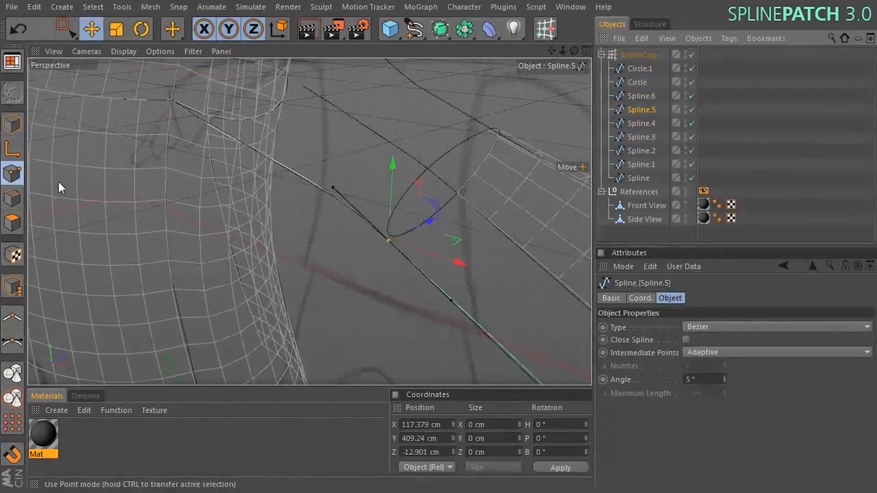
{"action": "left_click", "coordinate": [639, 54]}
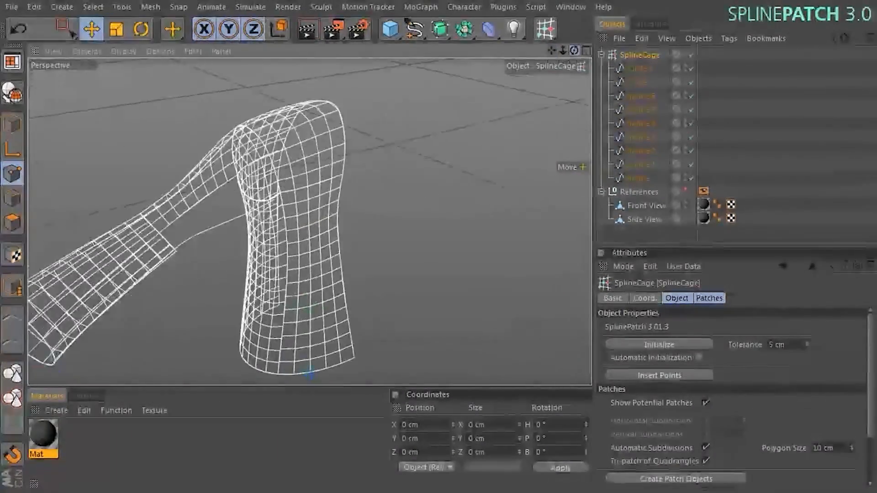
{"action": "left_click", "coordinate": [641, 96]}
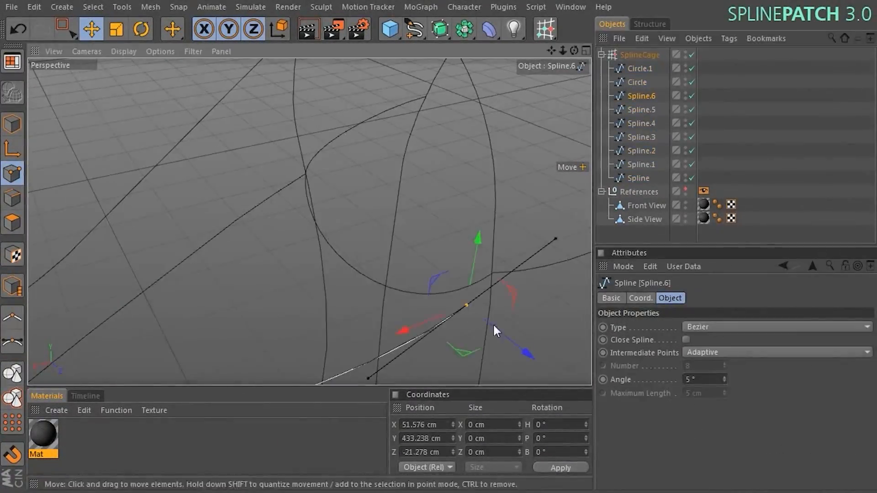
- Enable Show Potential Patches on the SplineCage to display the quad-mesh surface
{"action": "left_click", "coordinate": [641, 54]}
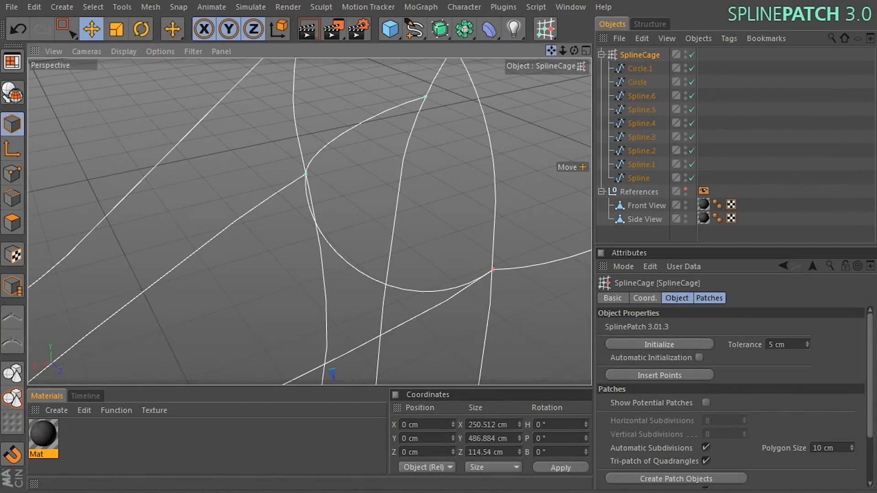
{"action": "left_click", "coordinate": [706, 403]}
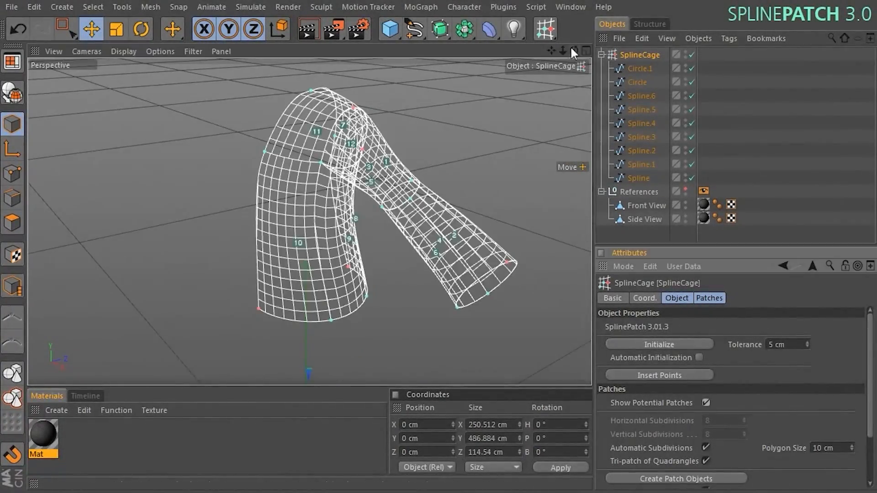